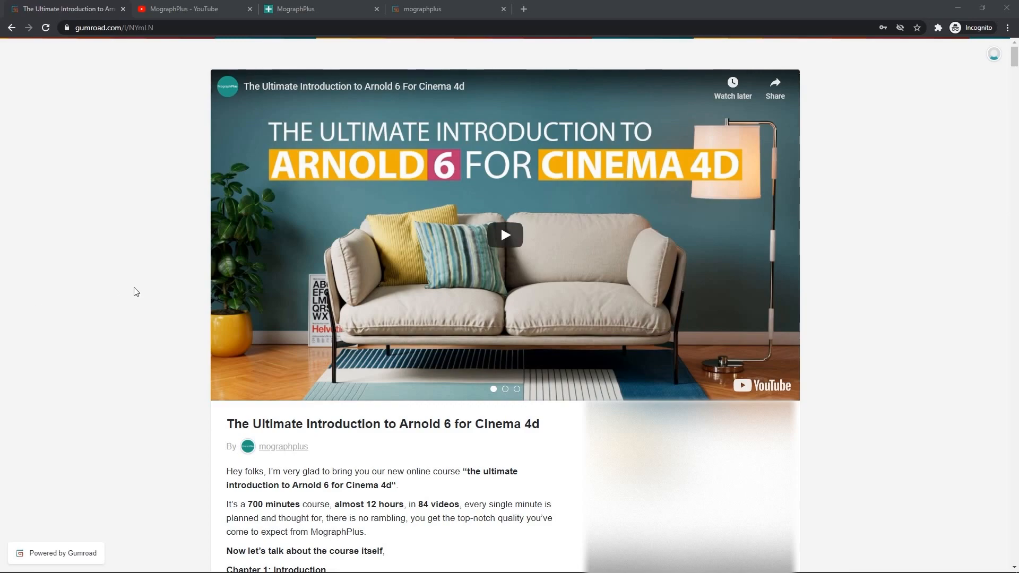
mouse_move(94, 310)
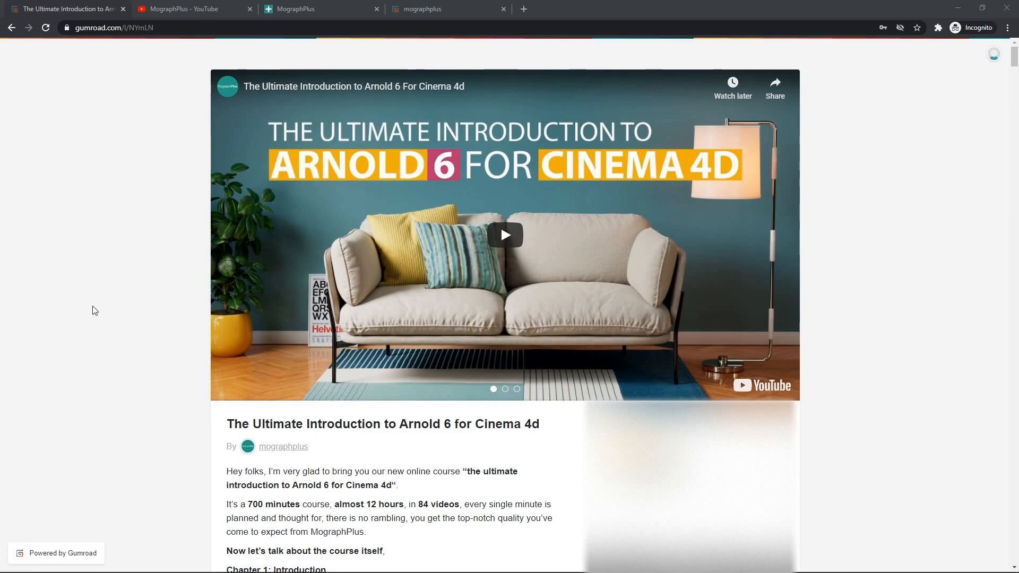
Scroll through the Arnold 6 course page's sample render gallery on Gumroad
scroll(down, 3)
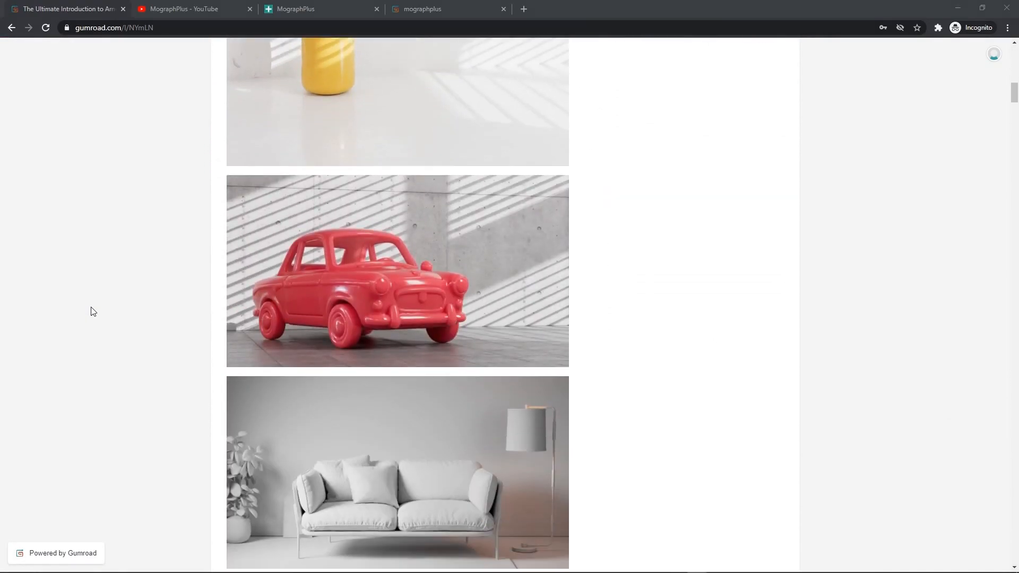
scroll(down, 3)
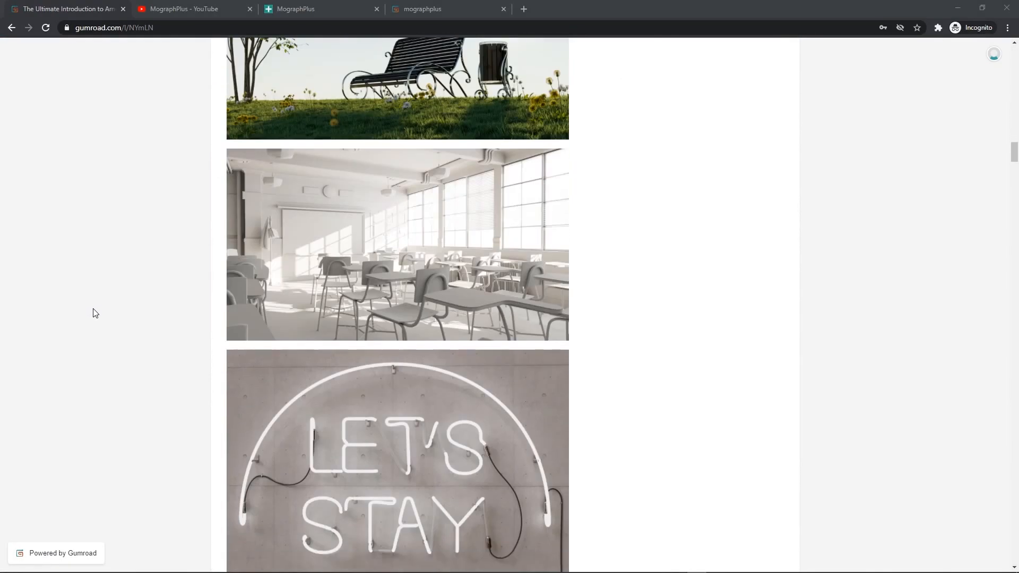
scroll(down, 3)
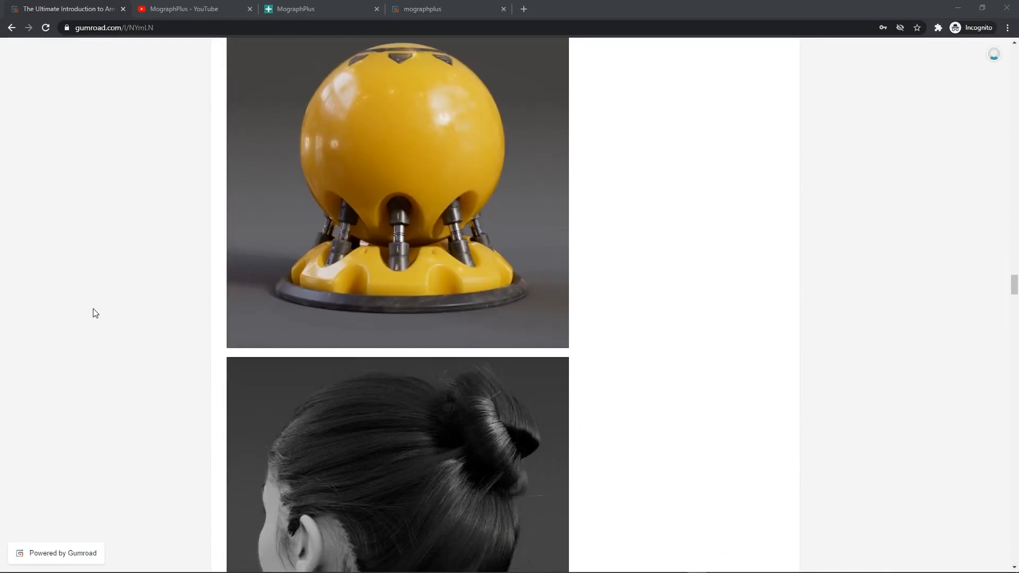
Switch to the MographPlus YouTube channel and browse its video list
click(189, 8)
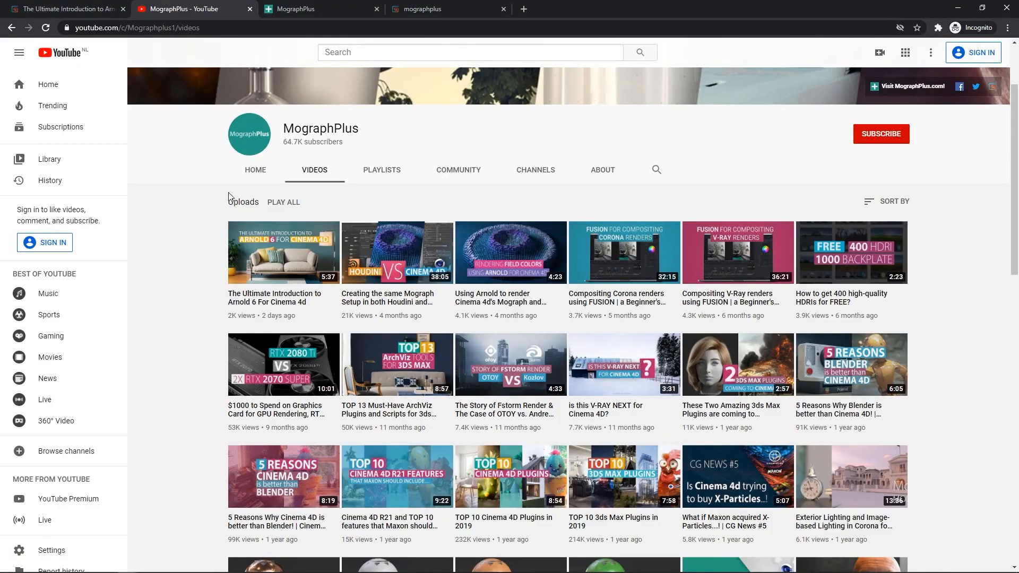
scroll(down, 3)
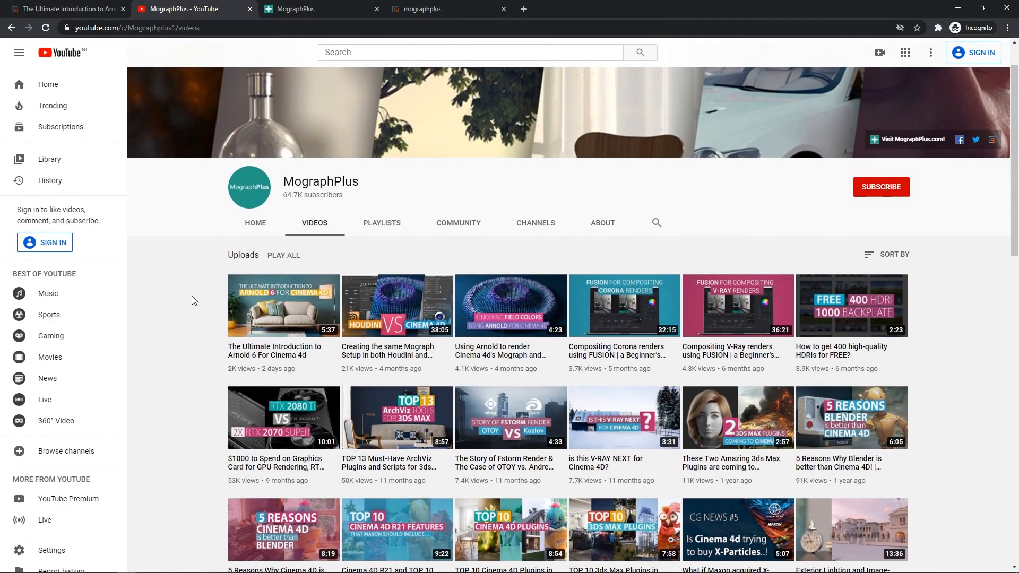
click(318, 9)
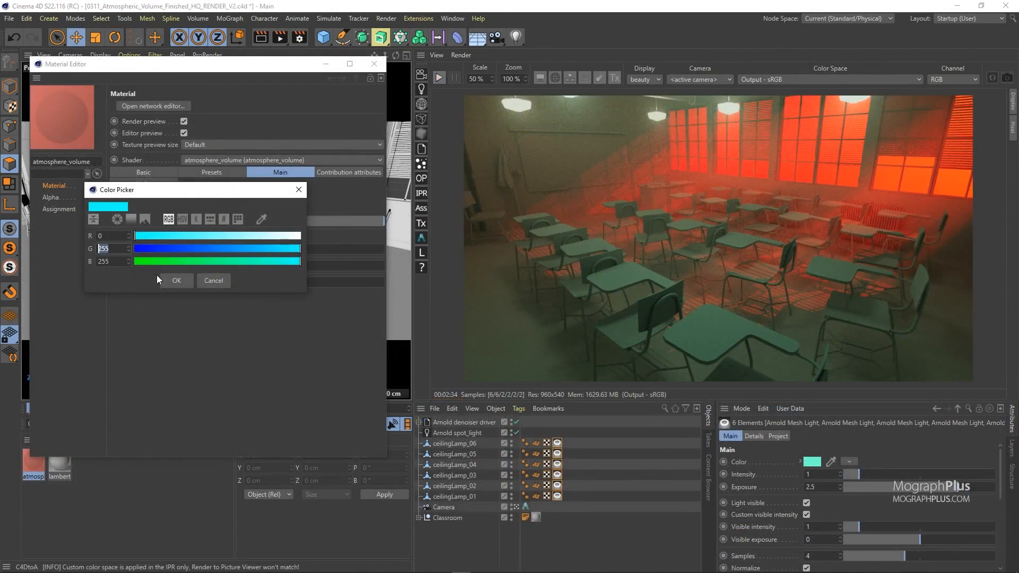
Confirm the cyan 0/255/255 light colour and give the standard_volume emission an orange hue
click(176, 280)
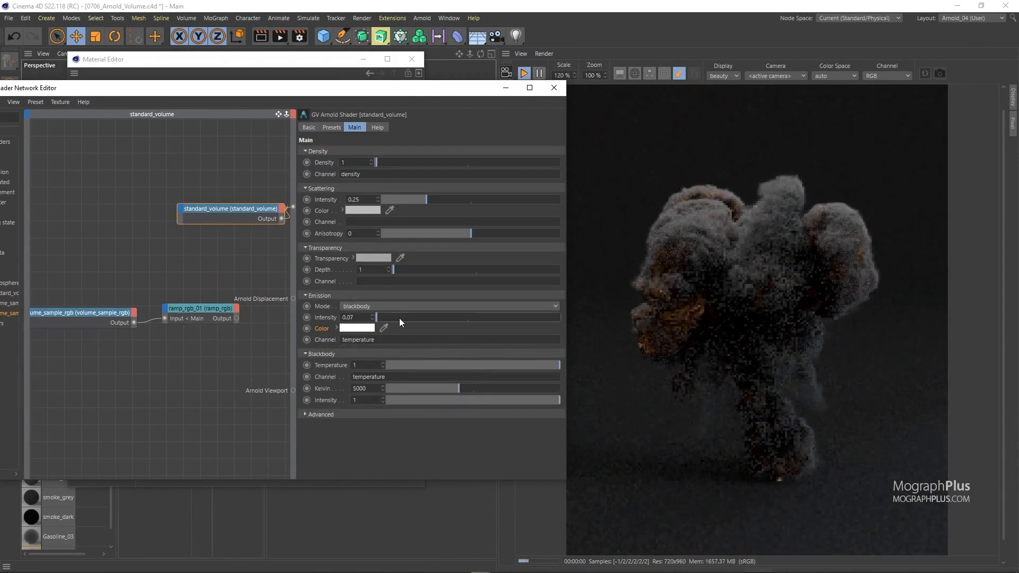
right_click(355, 318)
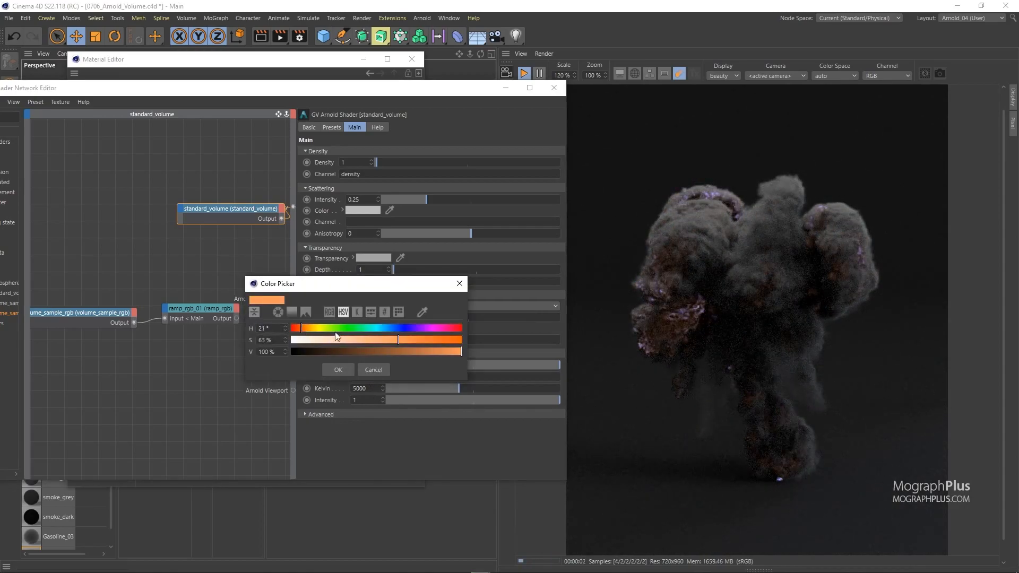
click(338, 370)
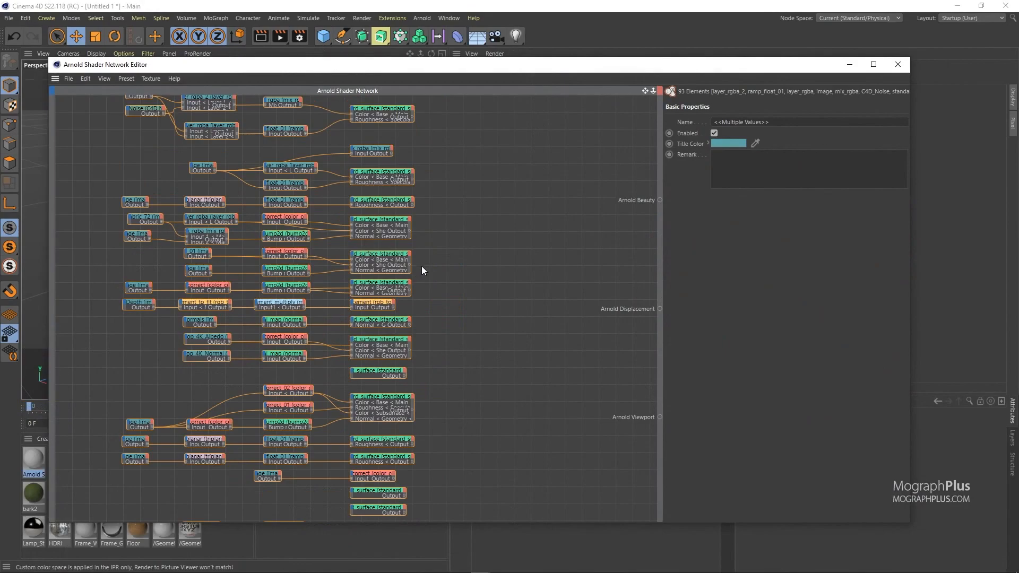
Close the shader network and show the Plain effector's Spherical Field colour remap settings
click(898, 63)
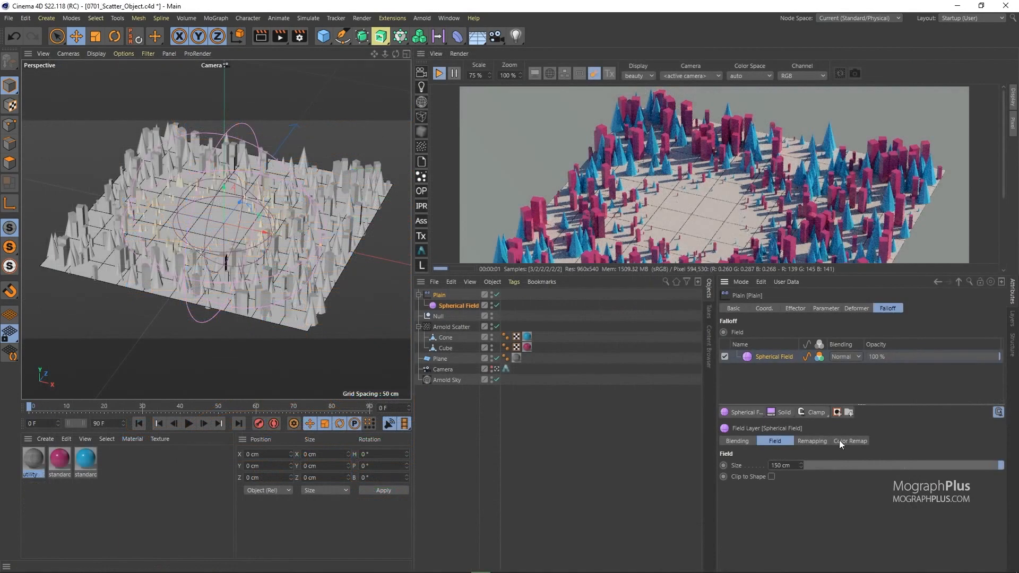
click(813, 441)
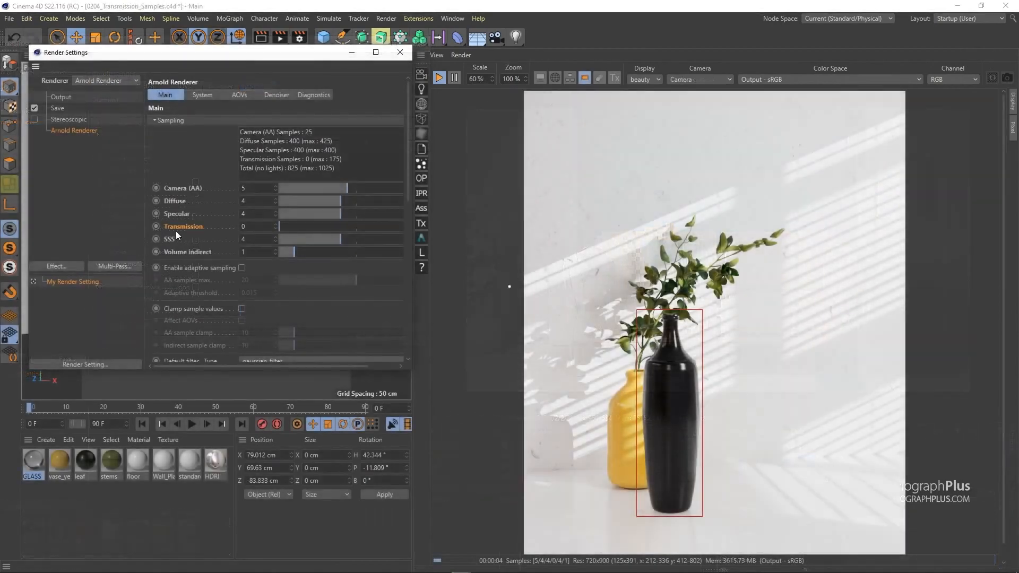
Adjust the Arnold sampling settings, including the volume indirect sample count
click(275, 225)
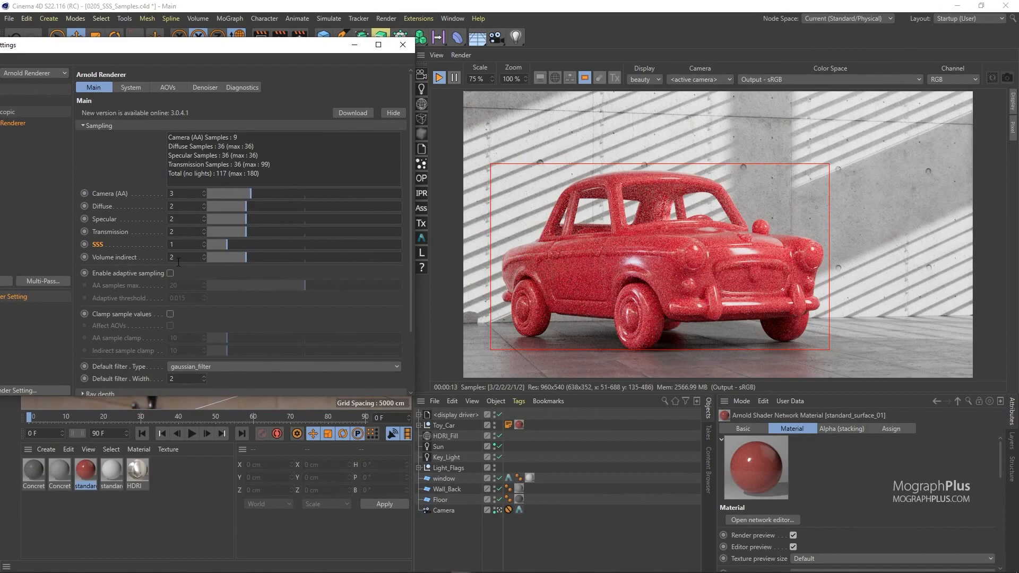
click(640, 78)
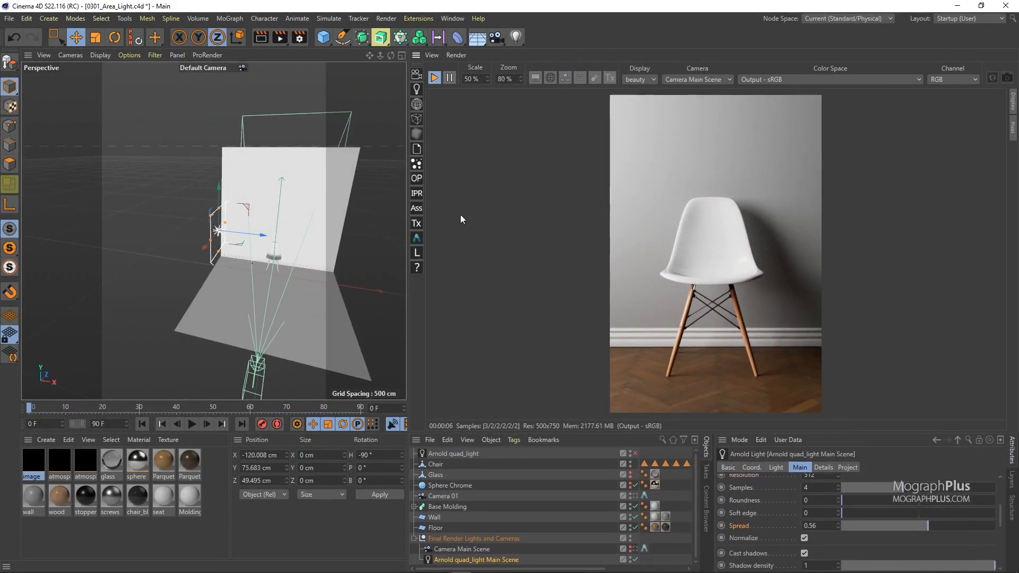
click(417, 105)
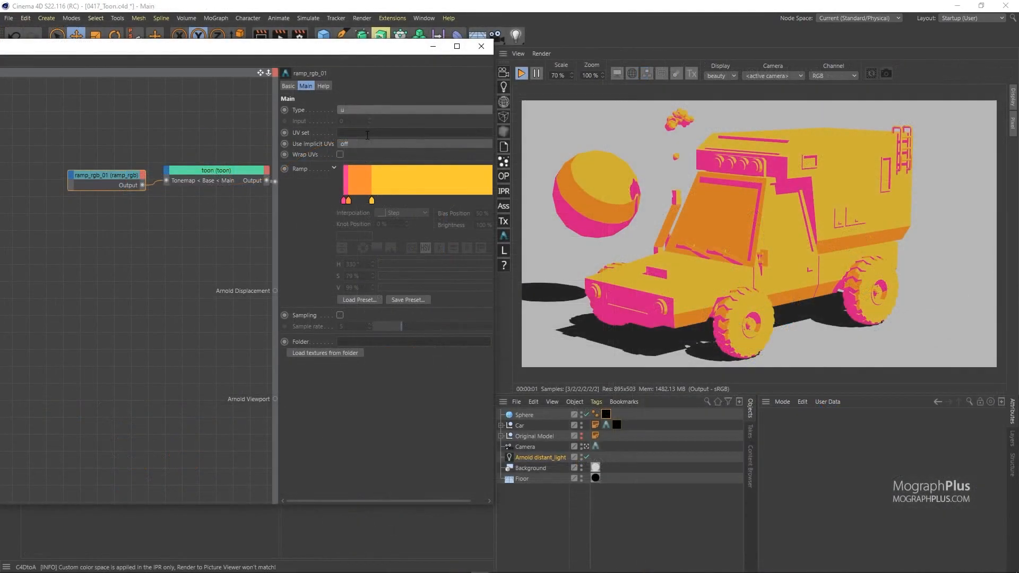
Move shadow, shadow_diff and shadow_mask into the Active AOVs list
click(541, 53)
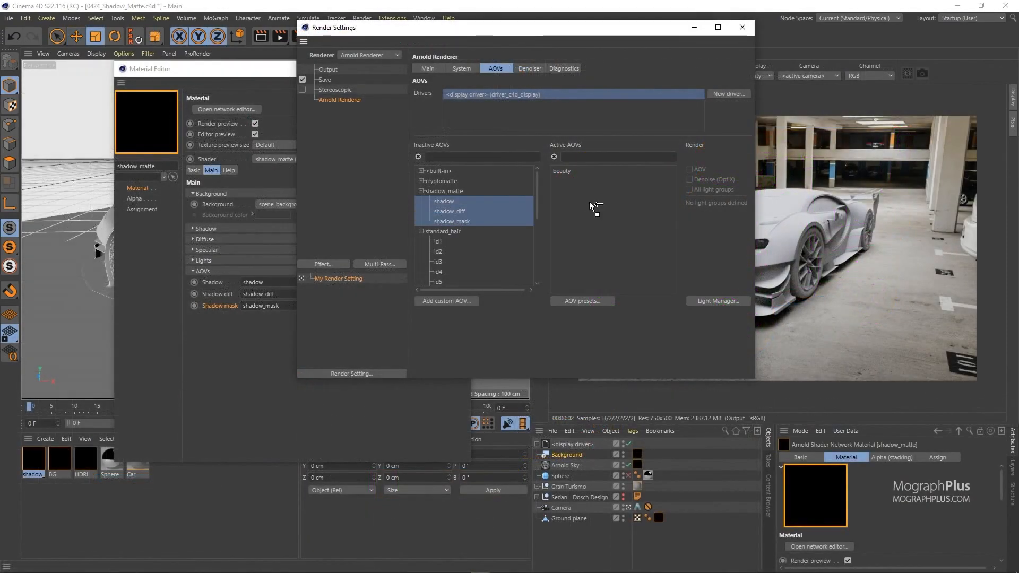
click(462, 72)
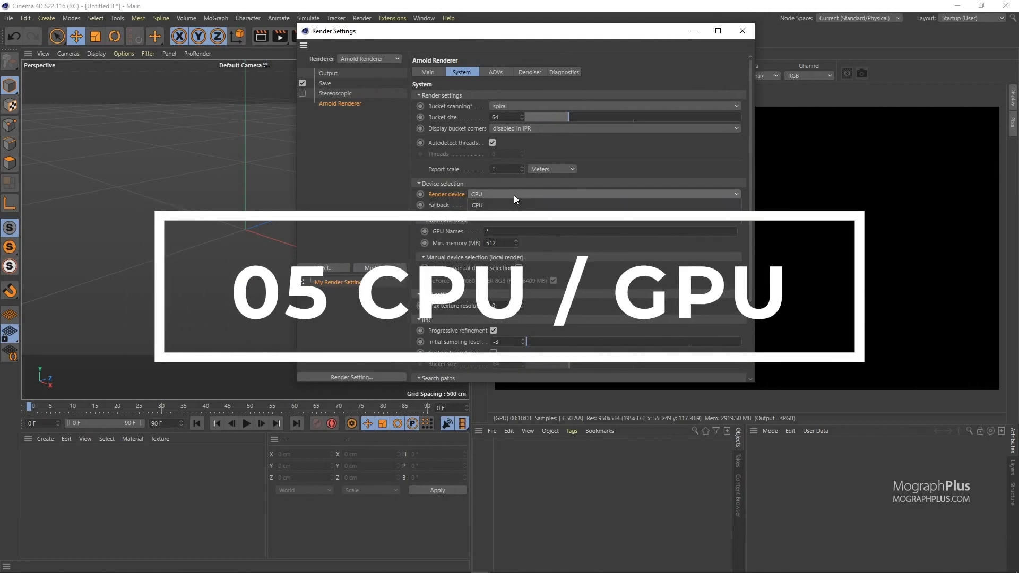
Set the Arnold render device to GPU in the System settings
click(604, 193)
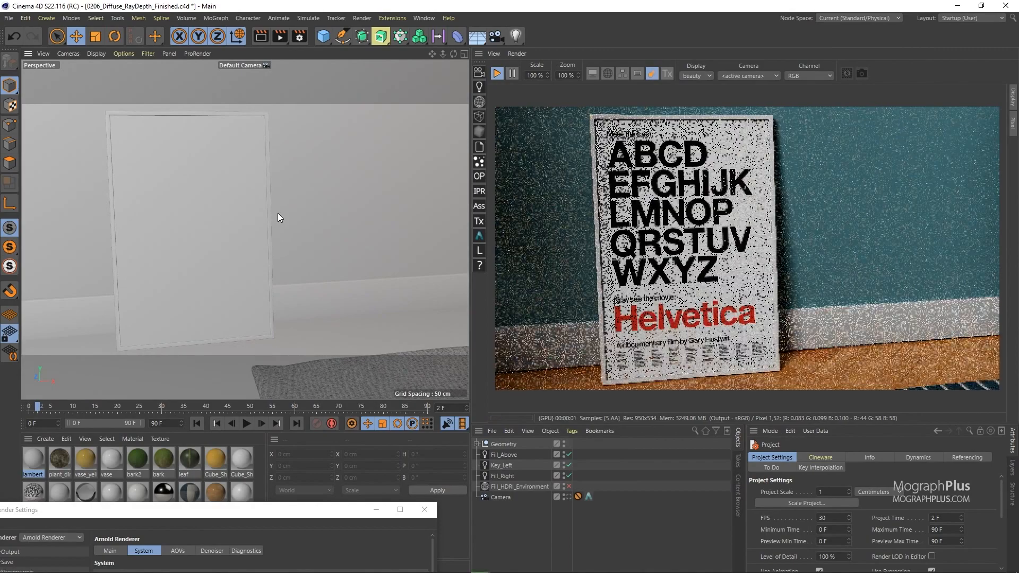
click(604, 194)
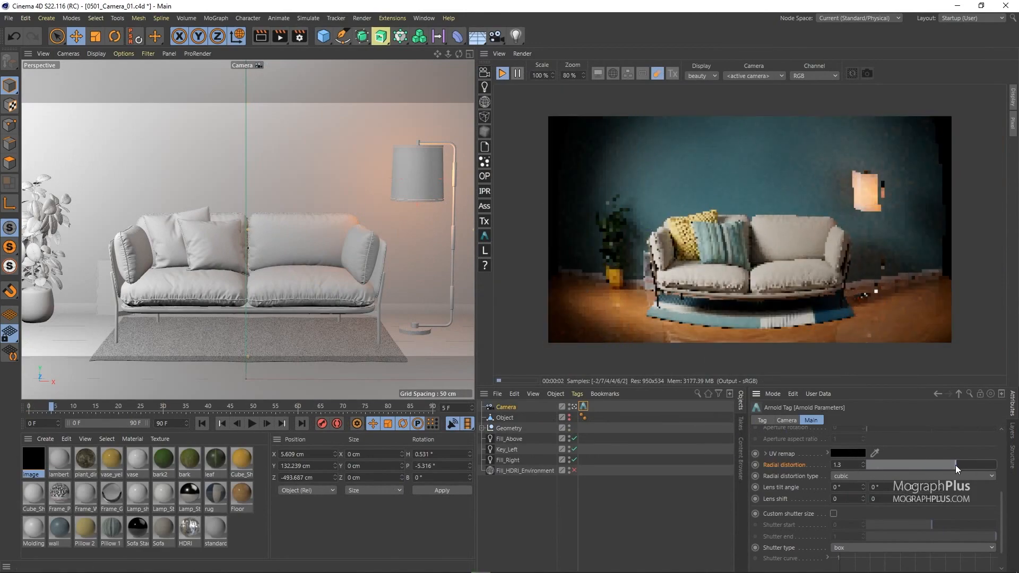
Reduce the camera's radial distortion to 0.5 and lower the depth-of-field F-stop to 0.2
drag(943, 465, 878, 465)
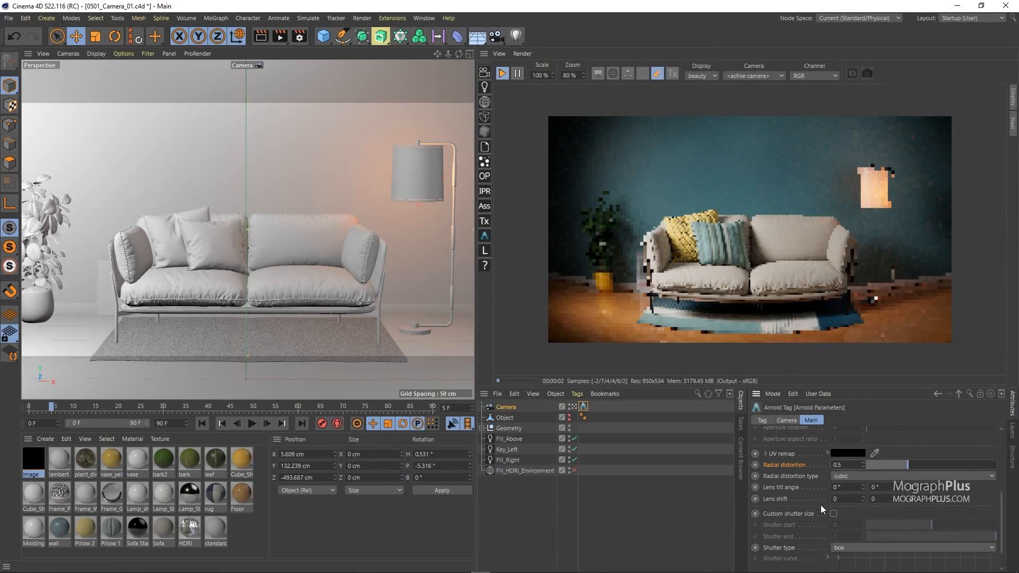
click(913, 475)
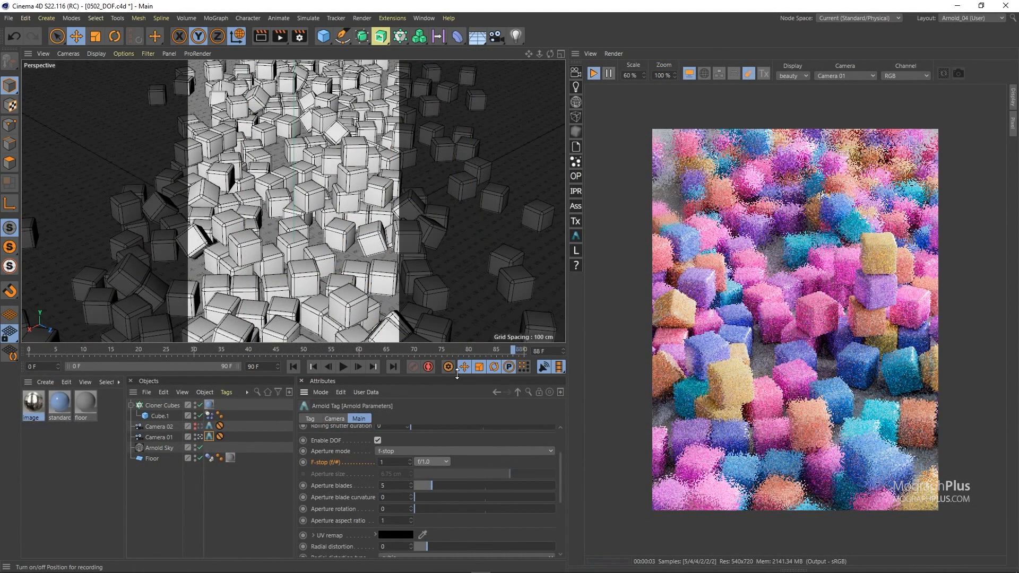
click(395, 462)
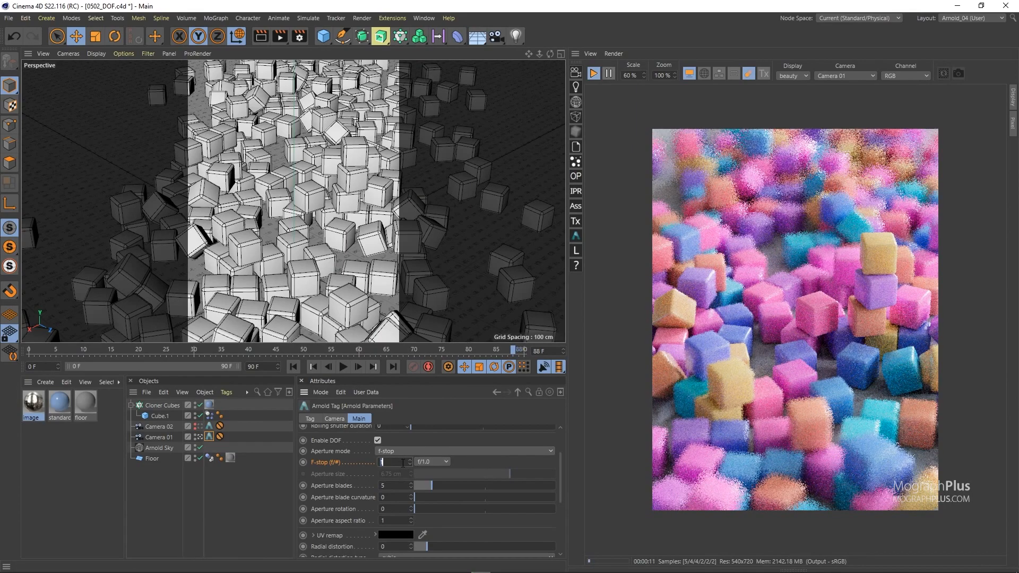
text(0.2)
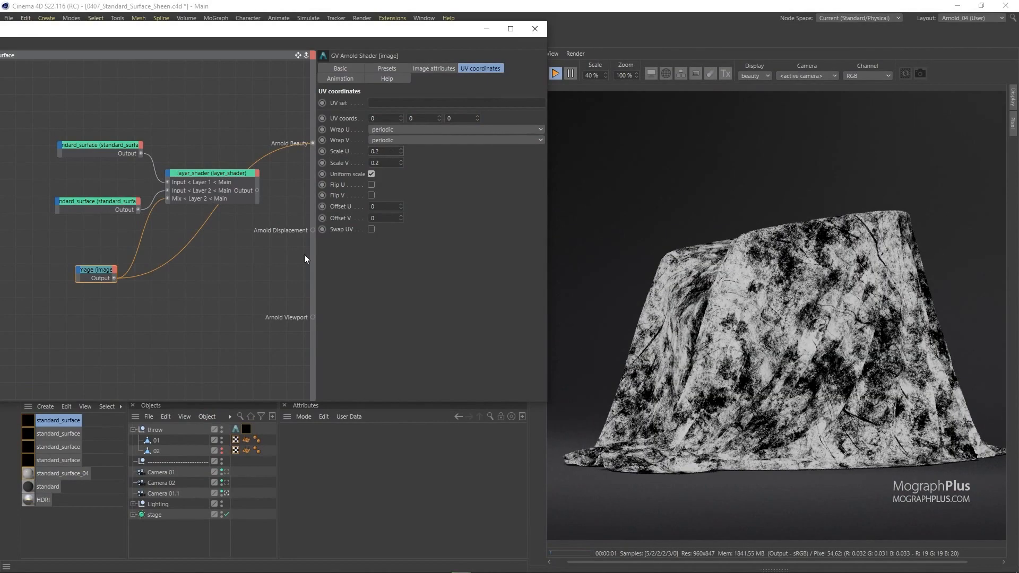
Advance the MographPlus homepage slider through featured courses, then switch to the Gumroad store
click(211, 173)
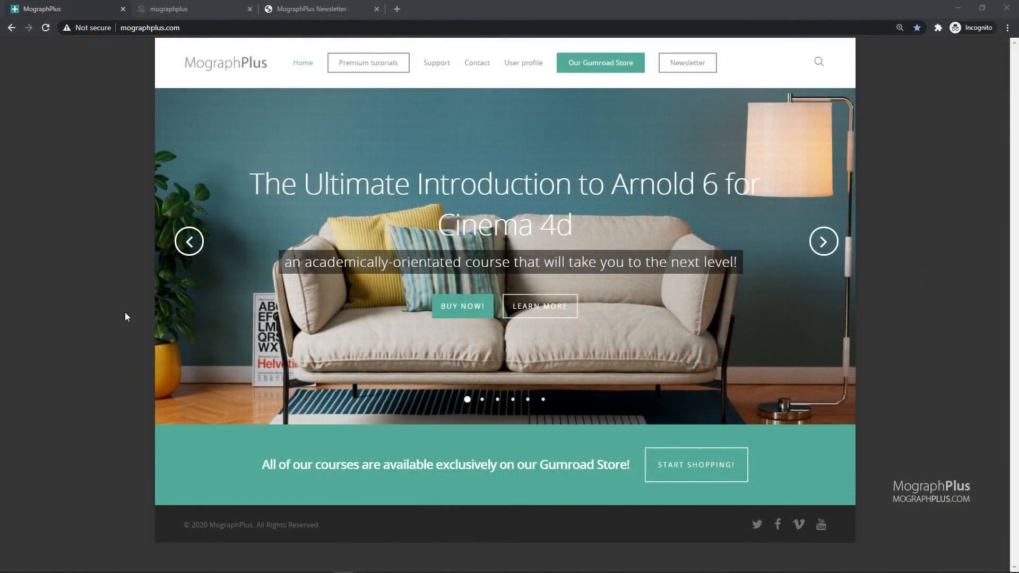
click(824, 241)
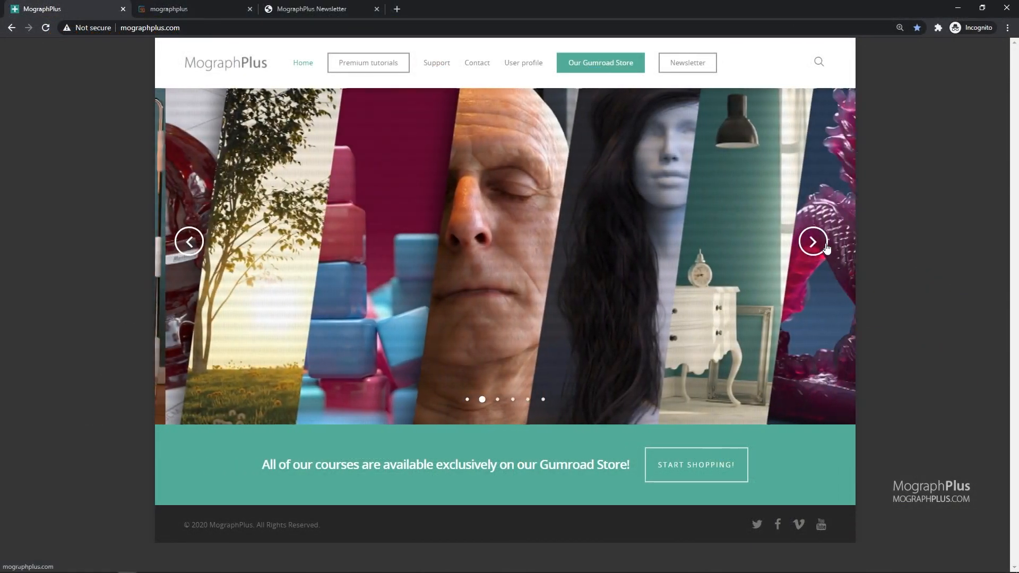
click(813, 242)
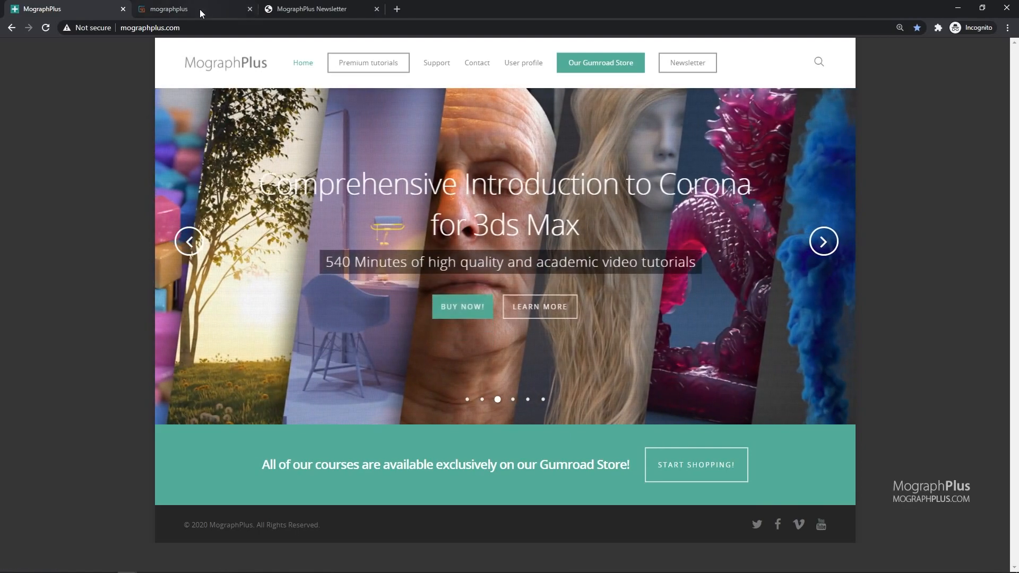
click(175, 9)
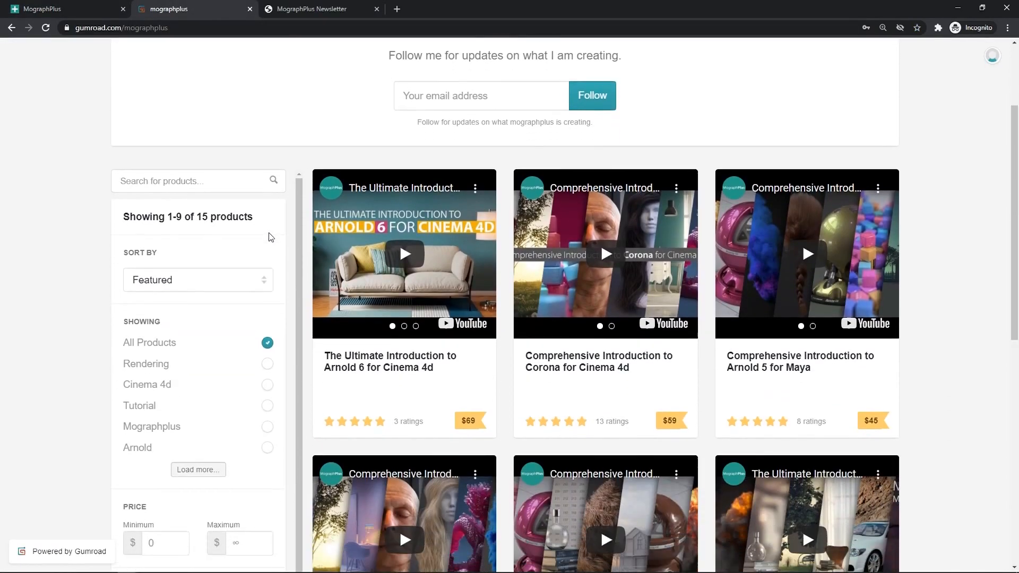
Scroll the Gumroad store's products and bring up the MographPlus Newsletter signup form
scroll(down, 3)
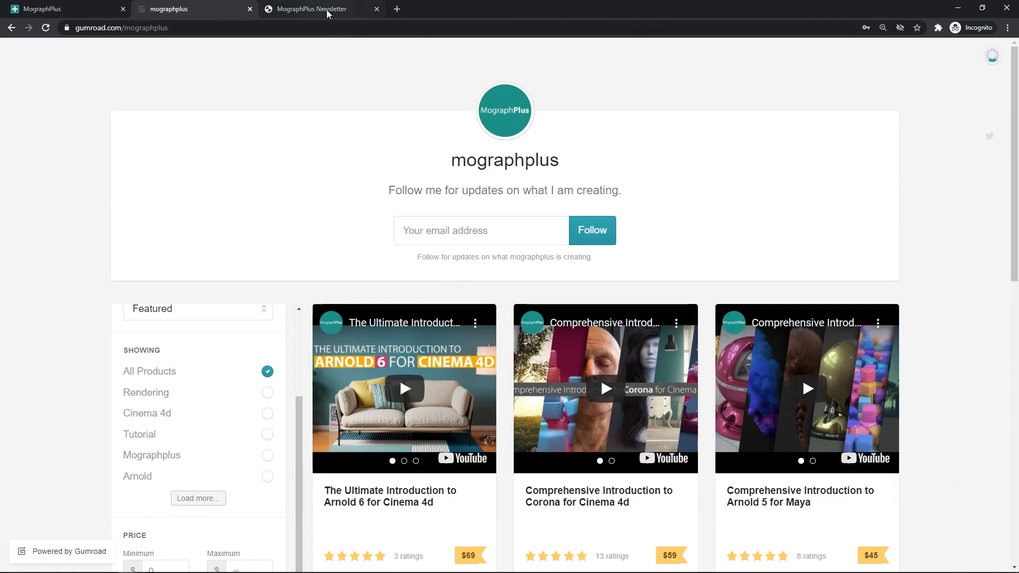
click(315, 8)
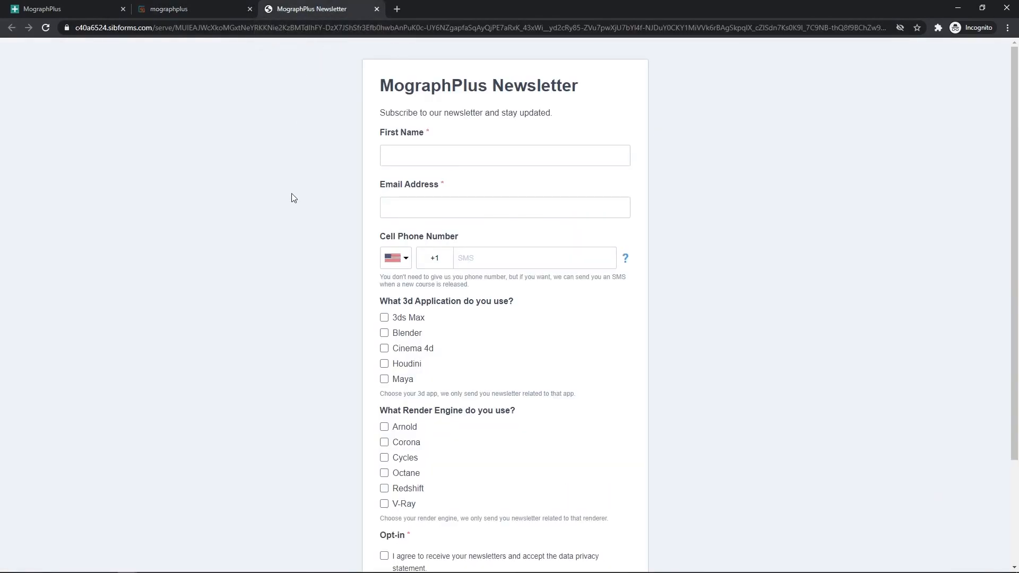